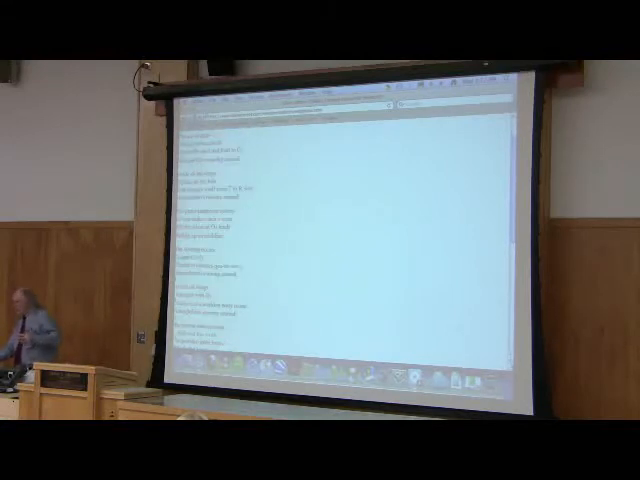
pyautogui.scroll(-3)
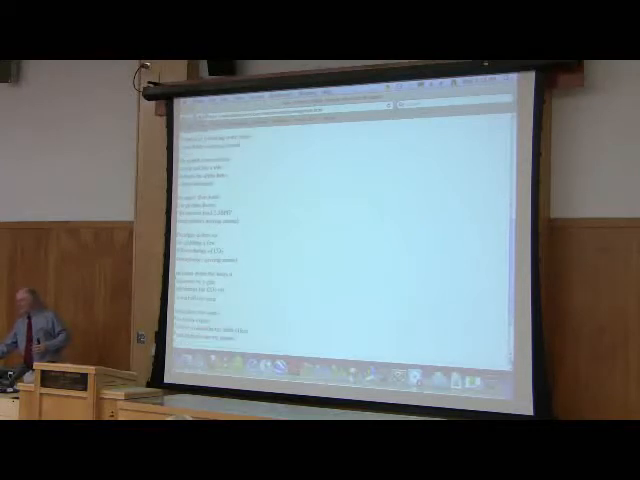
pyautogui.scroll(-3)
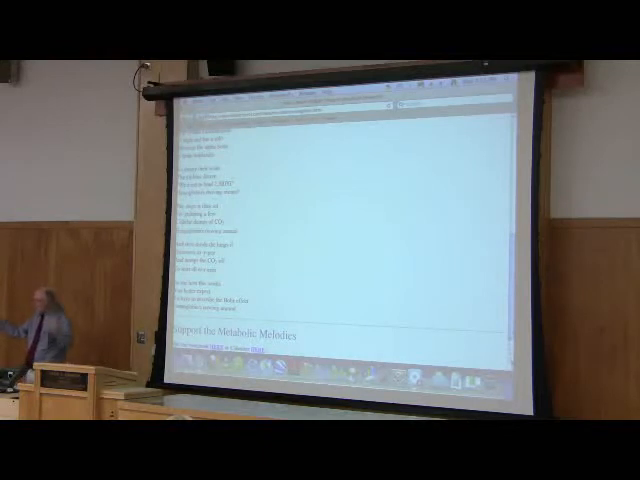